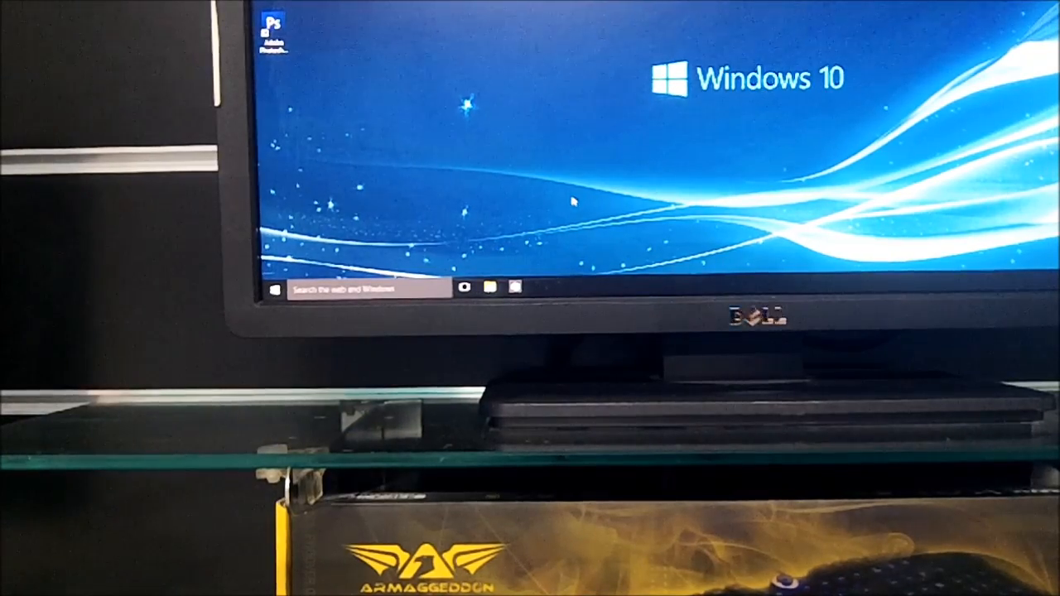
Show the Start menu with most-used apps and live tiles over the desktop.
{"action": "left_click", "coordinate": [274, 289]}
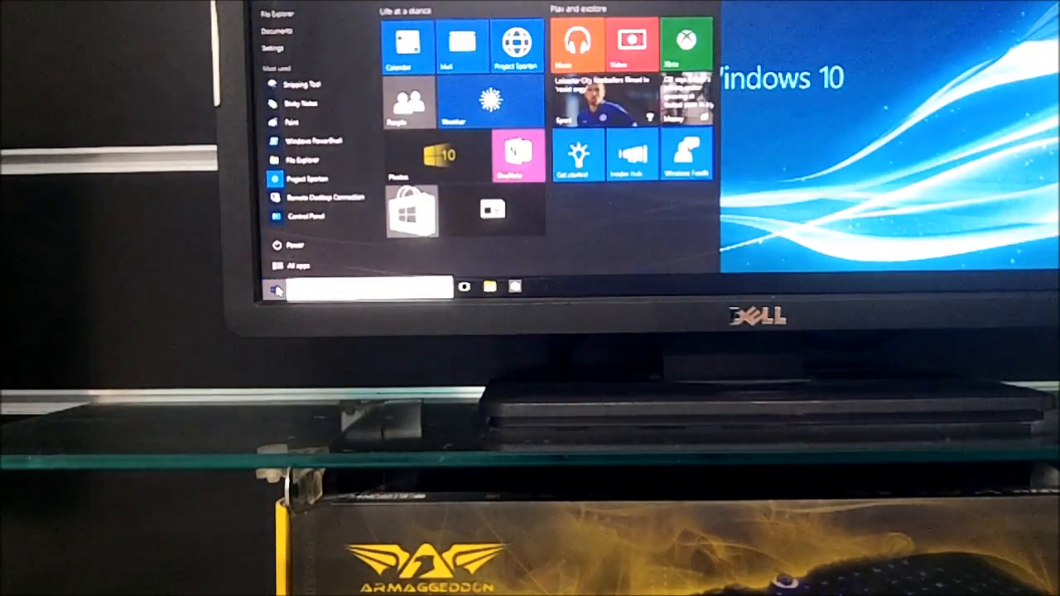